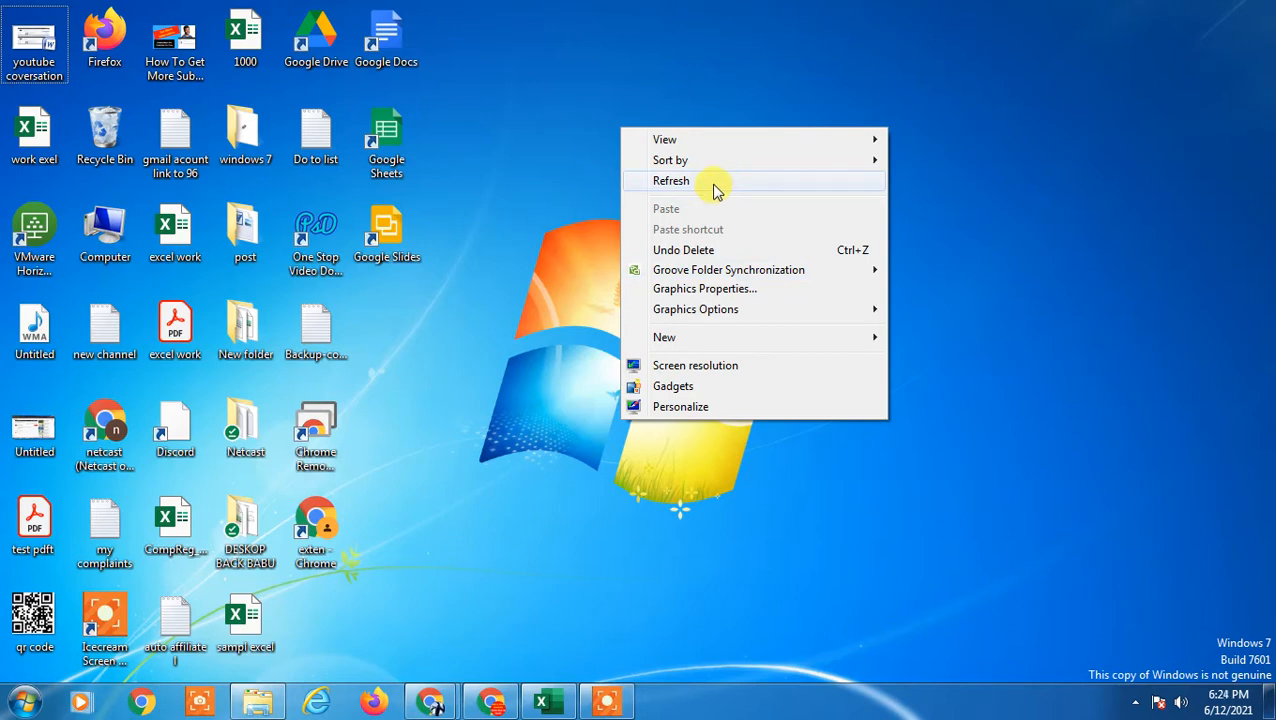
mouse_move(730, 184)
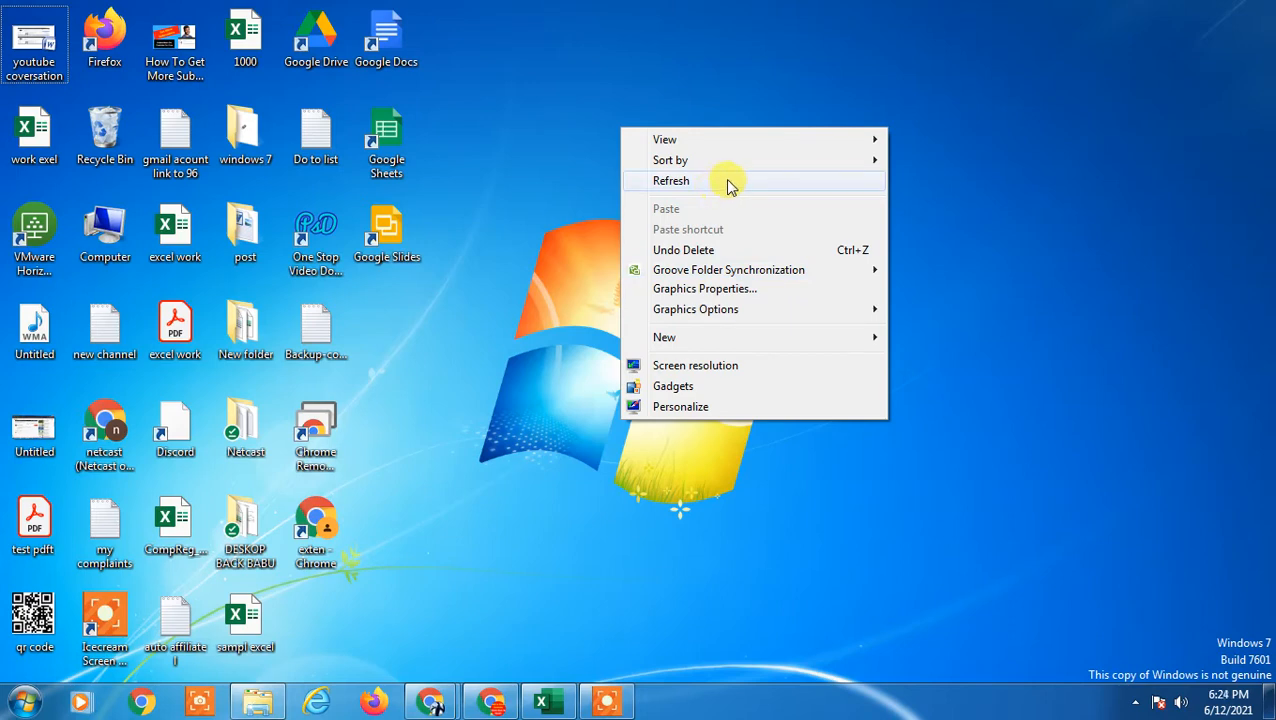
mouse_move(964, 190)
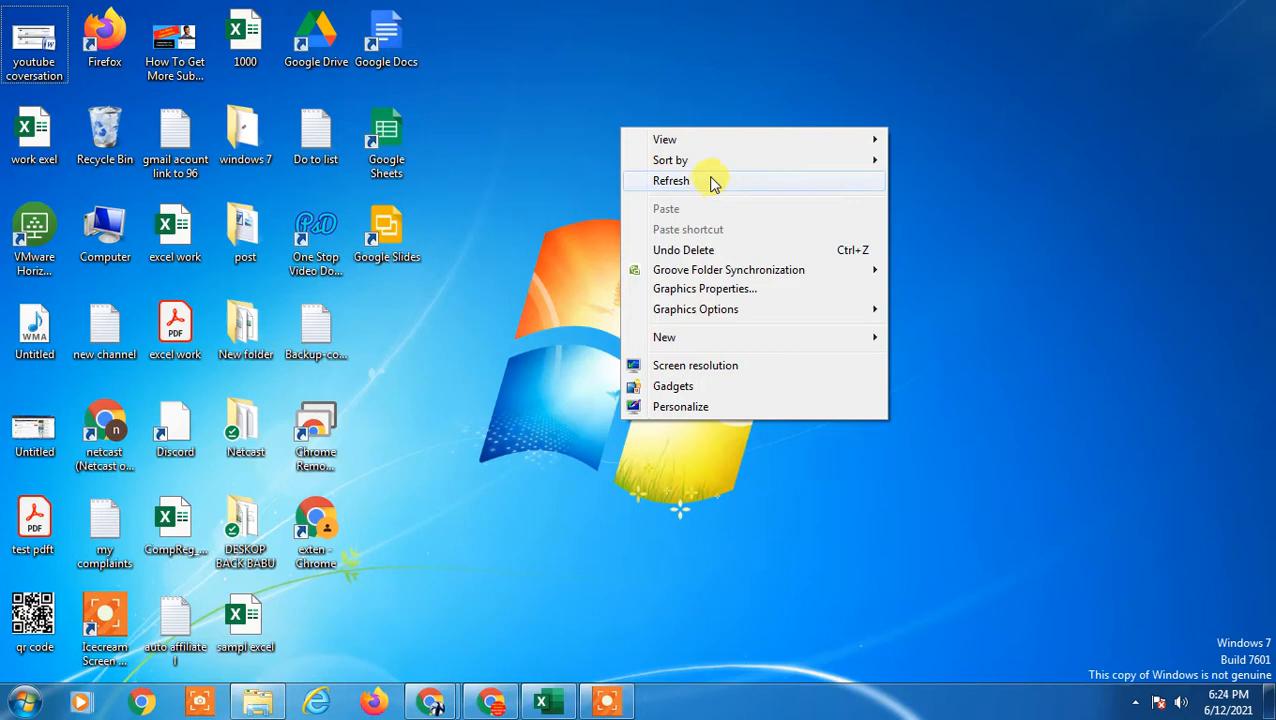
- Refresh the desktop from its right-click menu before switching to Gmail
left_click(672, 180)
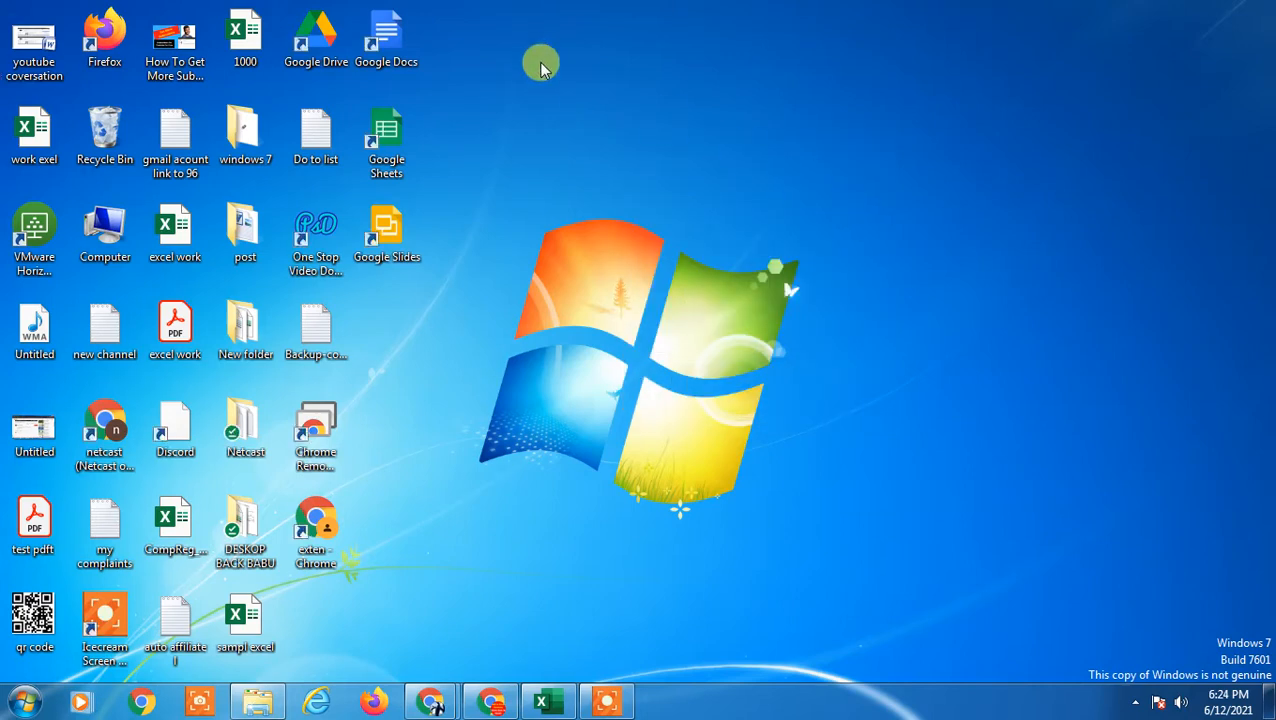
right_click(540, 68)
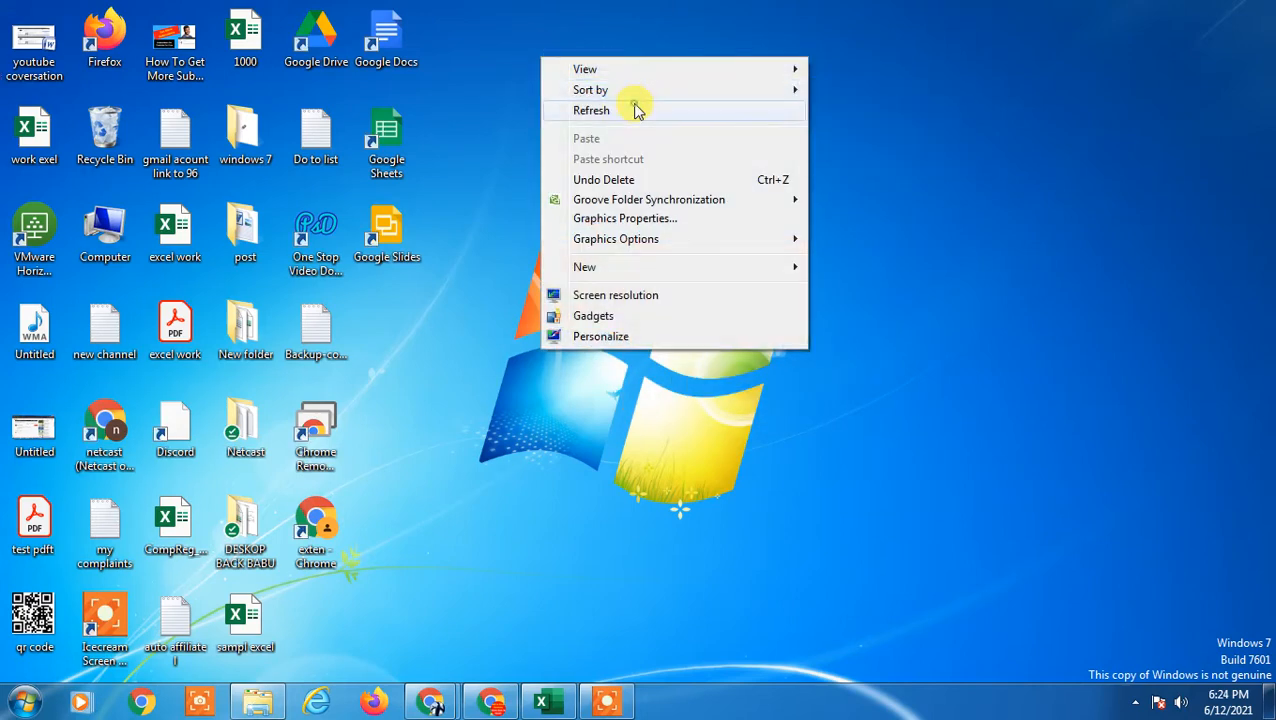
left_click(592, 110)
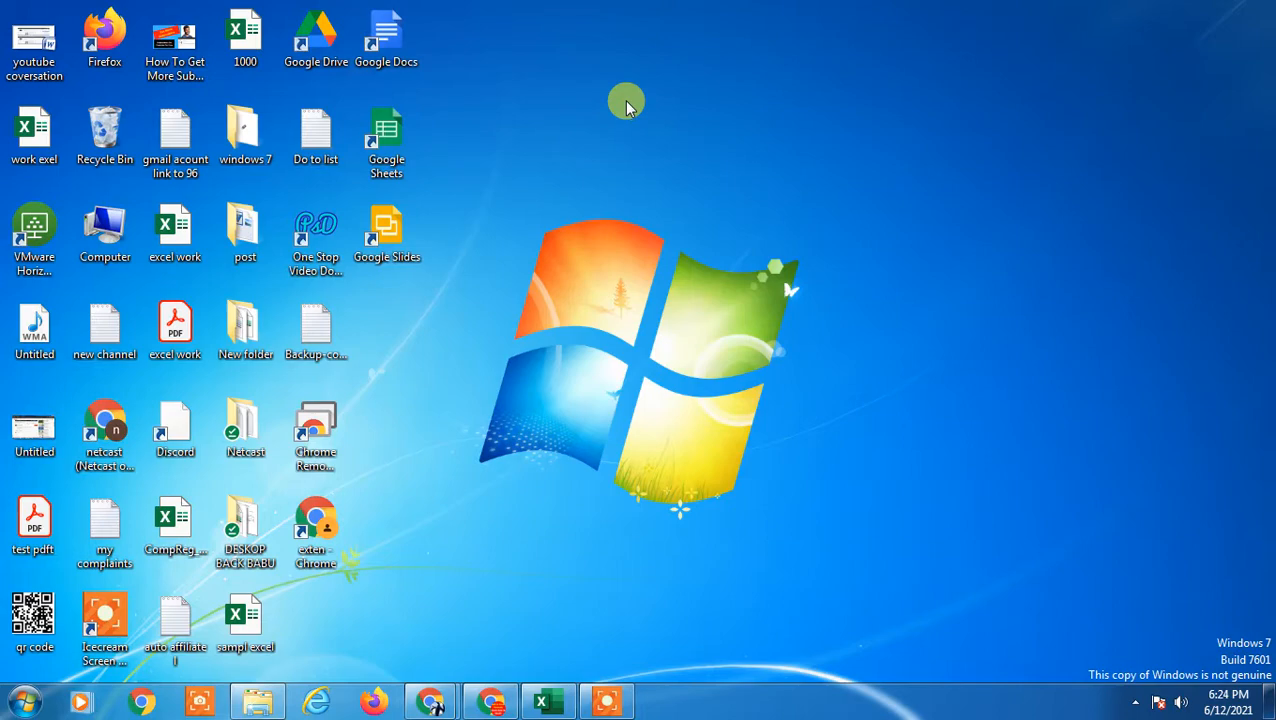
mouse_move(564, 344)
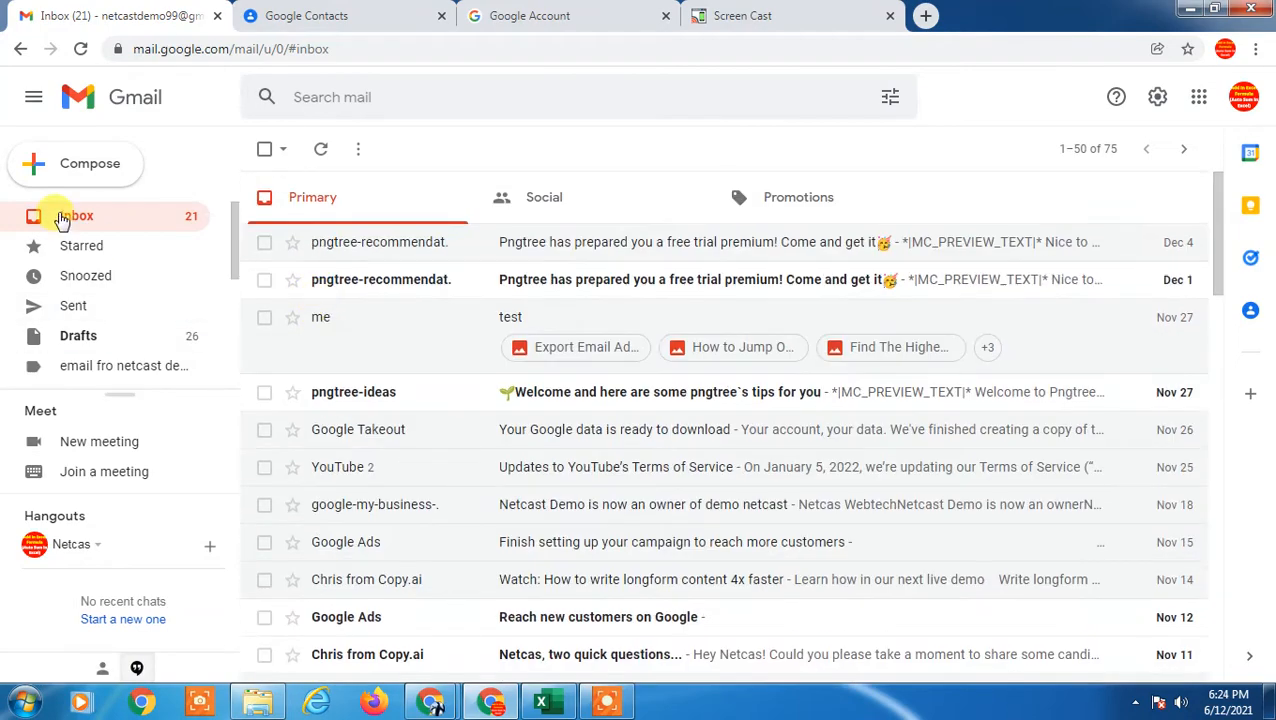
mouse_move(564, 336)
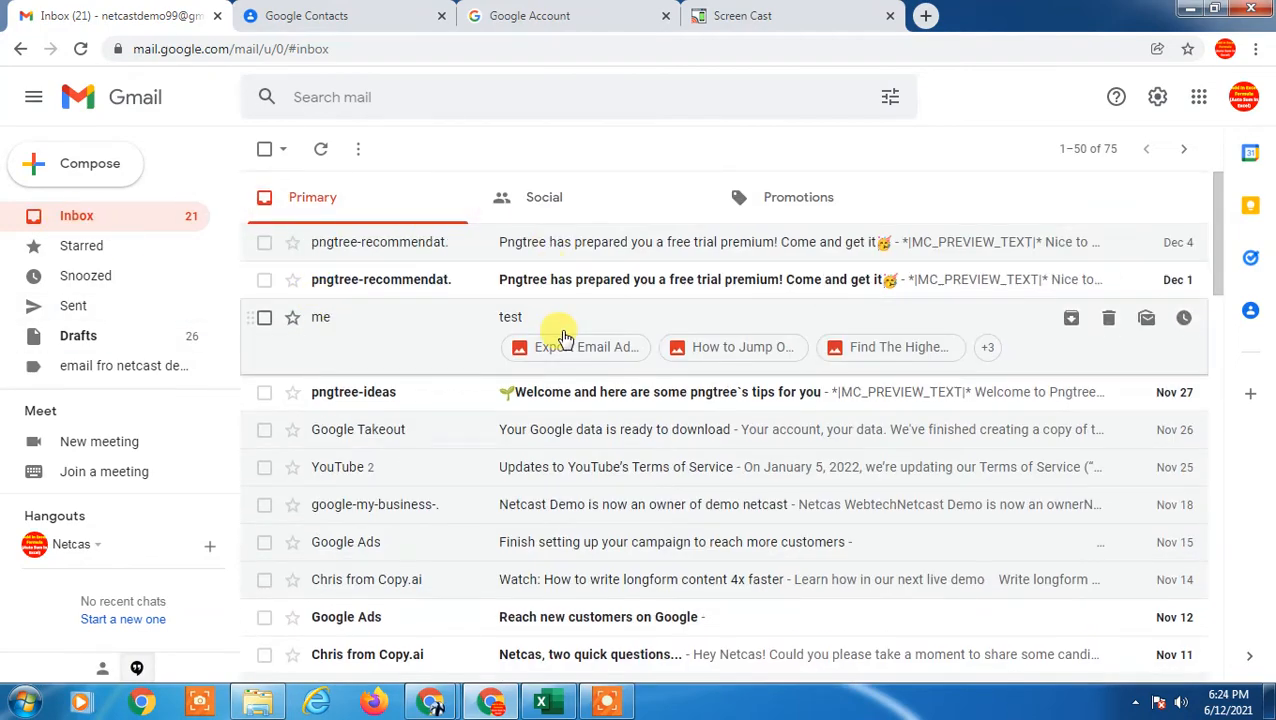
- Fill the Search mail box with the earlier 'before:2021/07/01' query suggestion
left_click(330, 96)
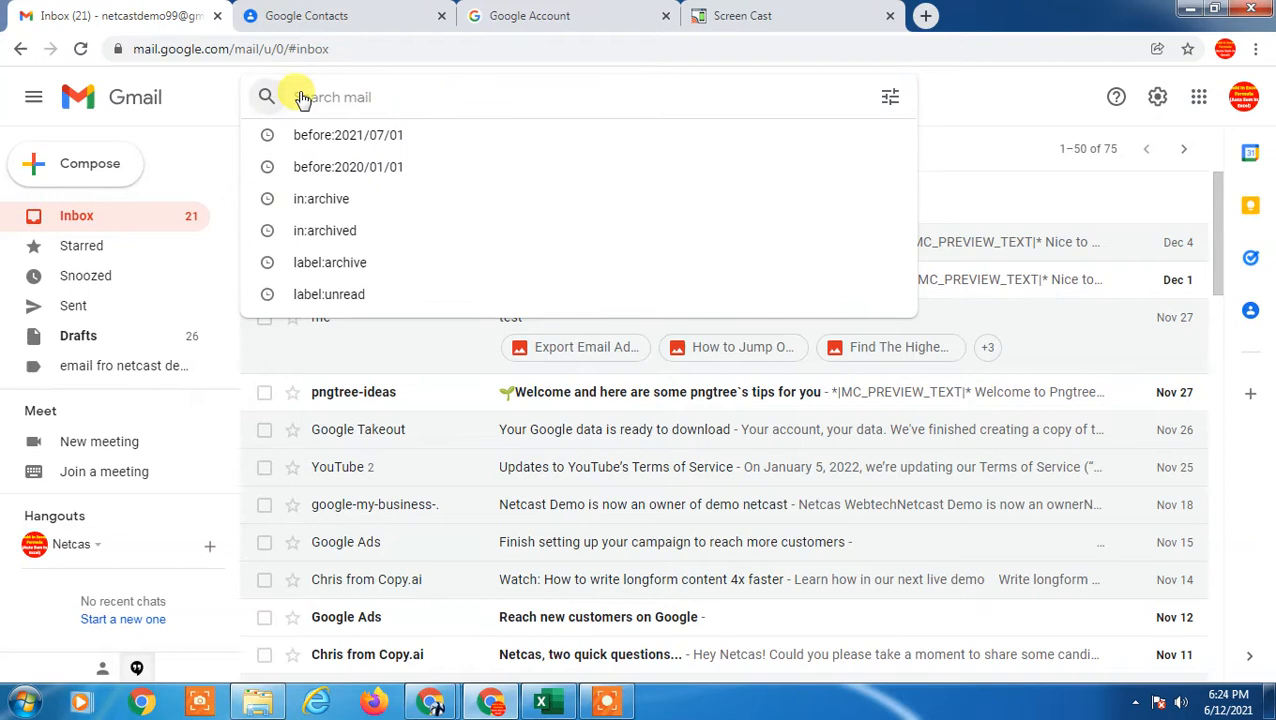
left_click(348, 134)
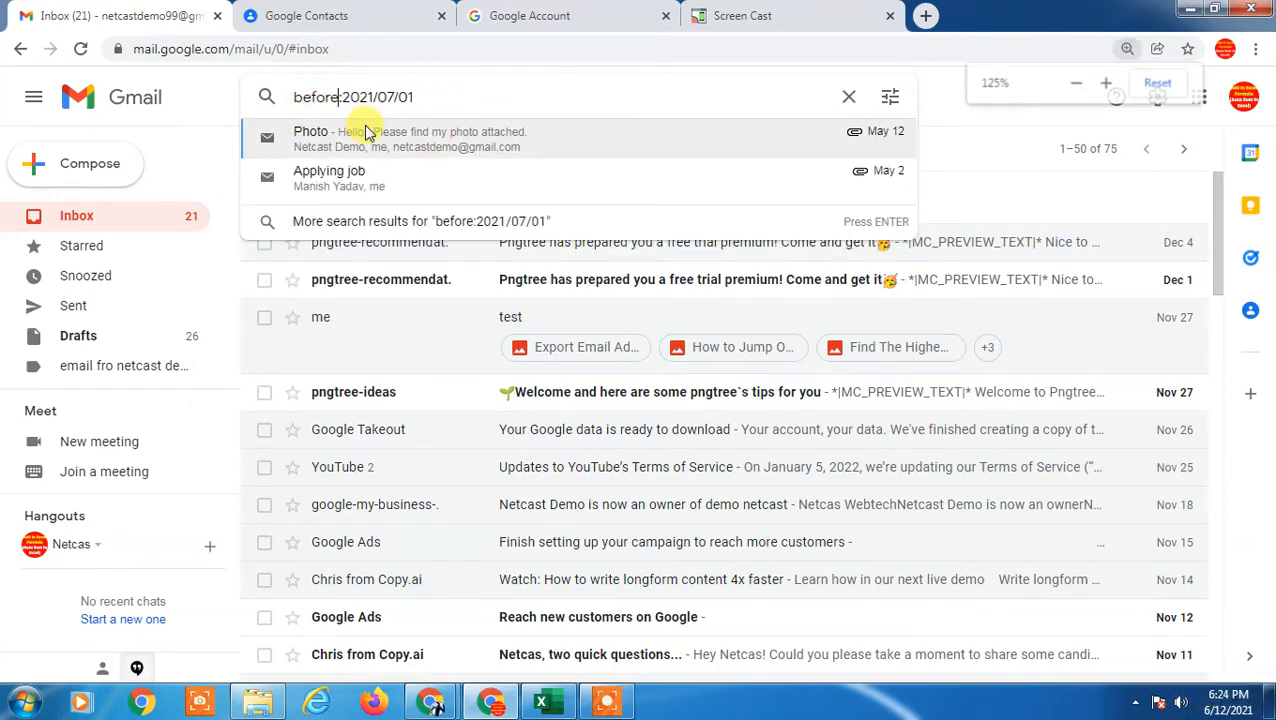
- Run the before:2021/07/01 search to list the three older messages
left_click(1104, 84)
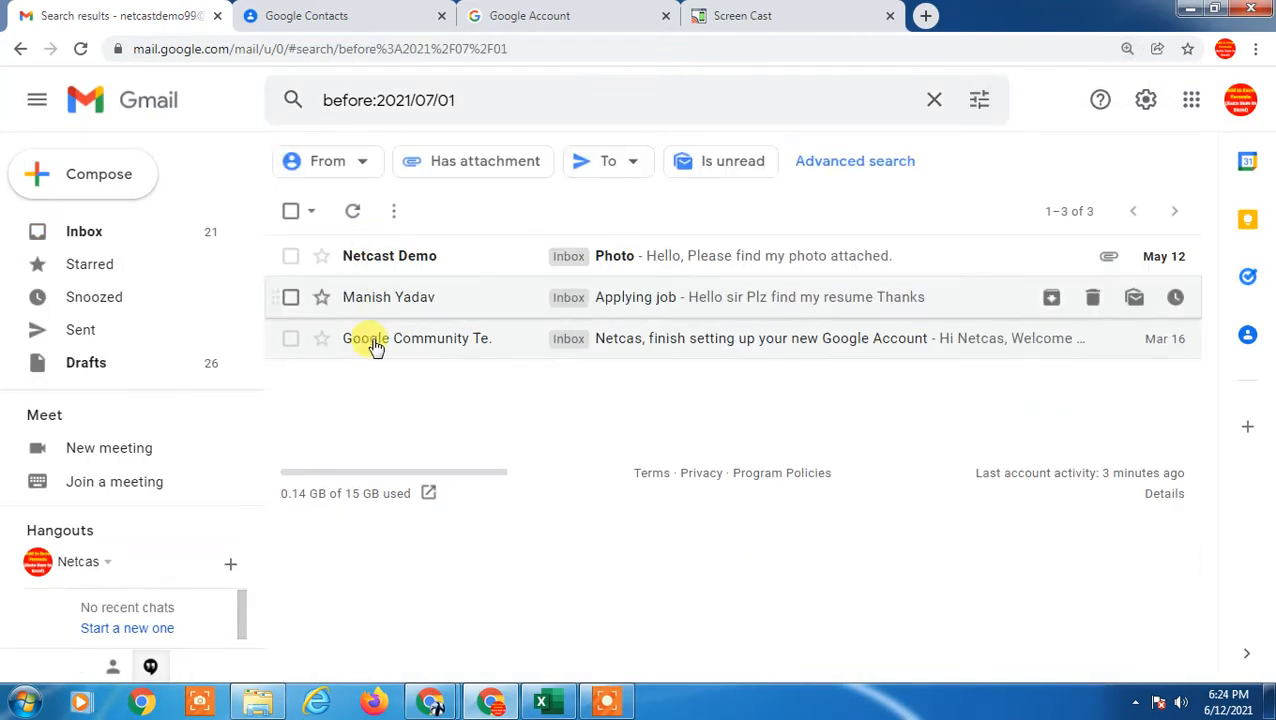
mouse_move(352, 322)
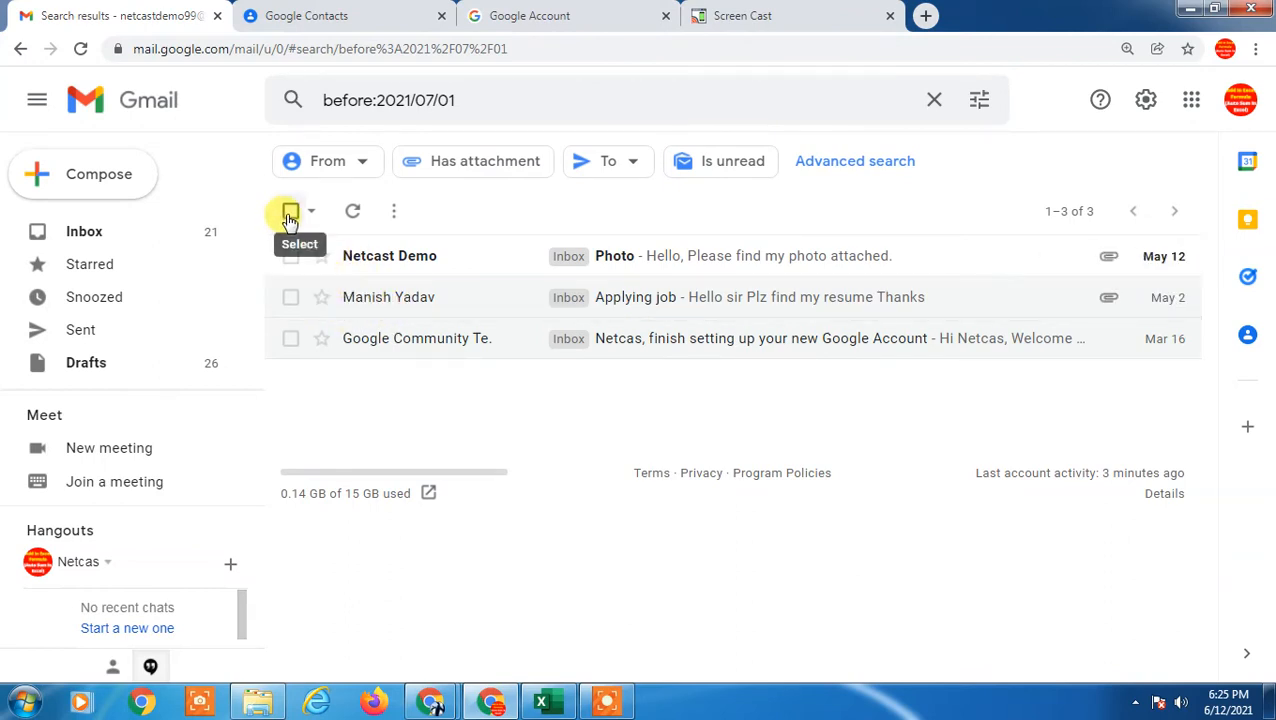
- Select all three messages in the search results for a bulk action
left_click(292, 212)
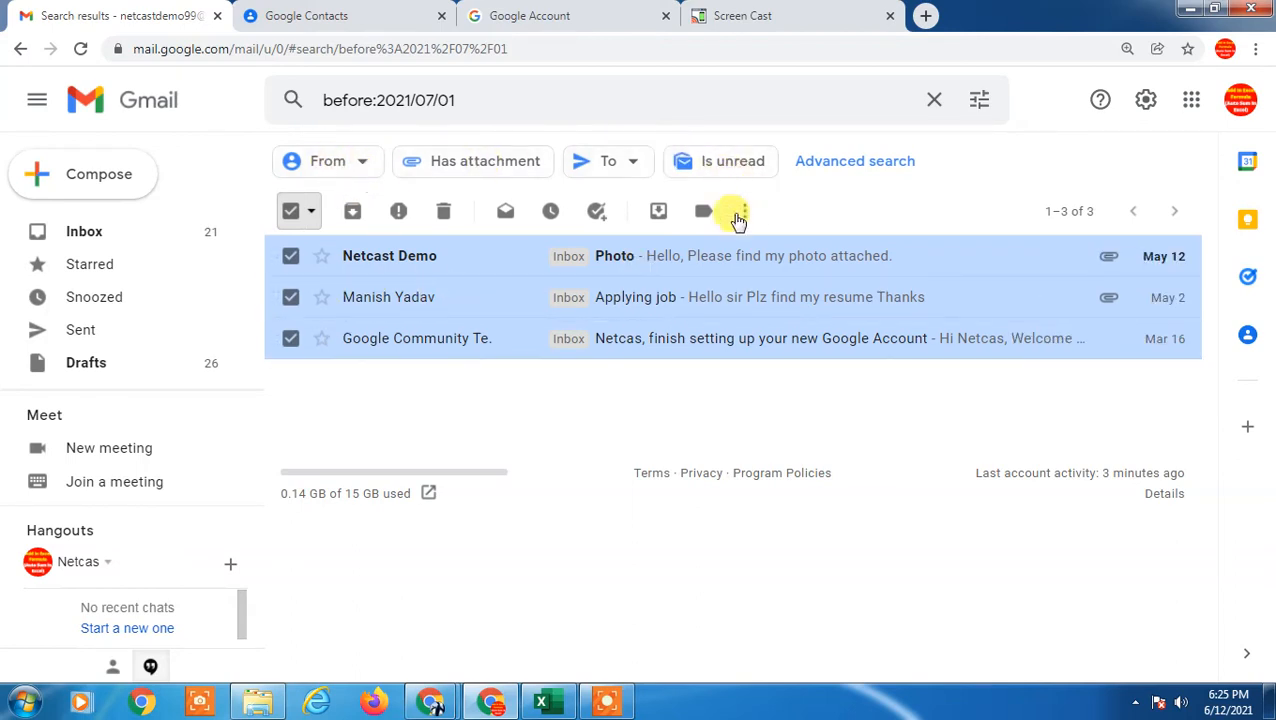
mouse_move(750, 530)
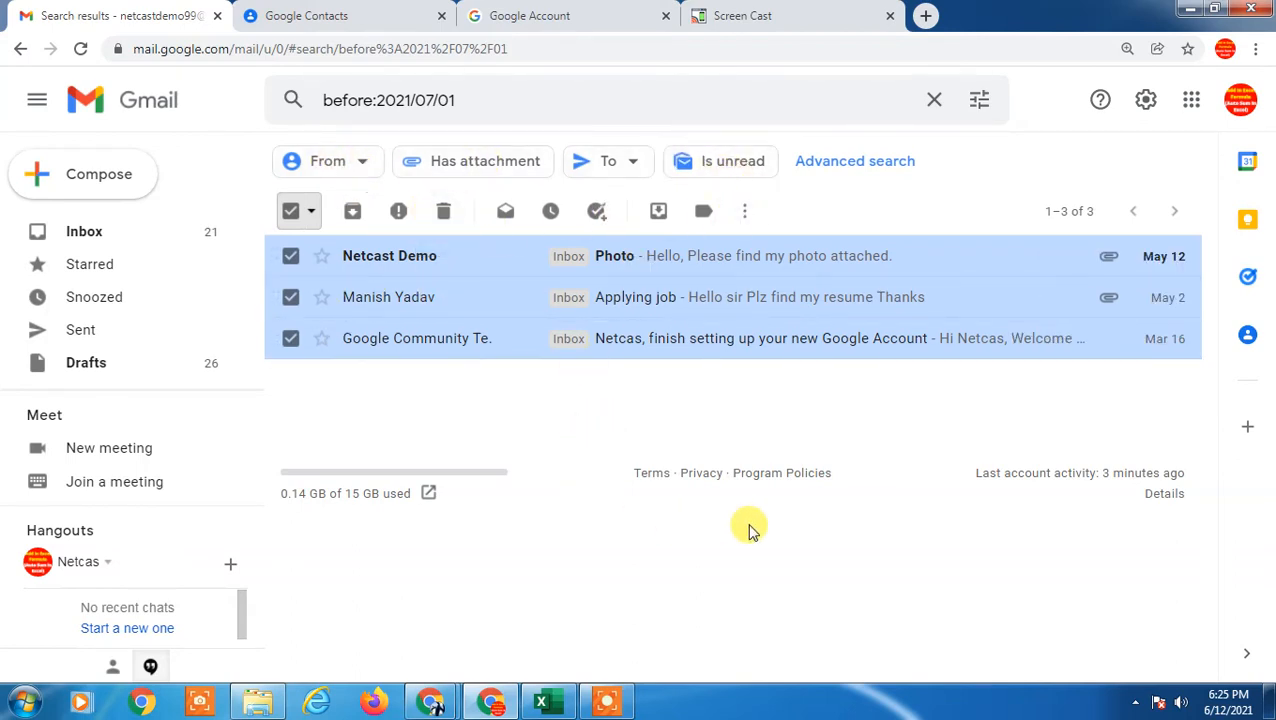
mouse_move(676, 256)
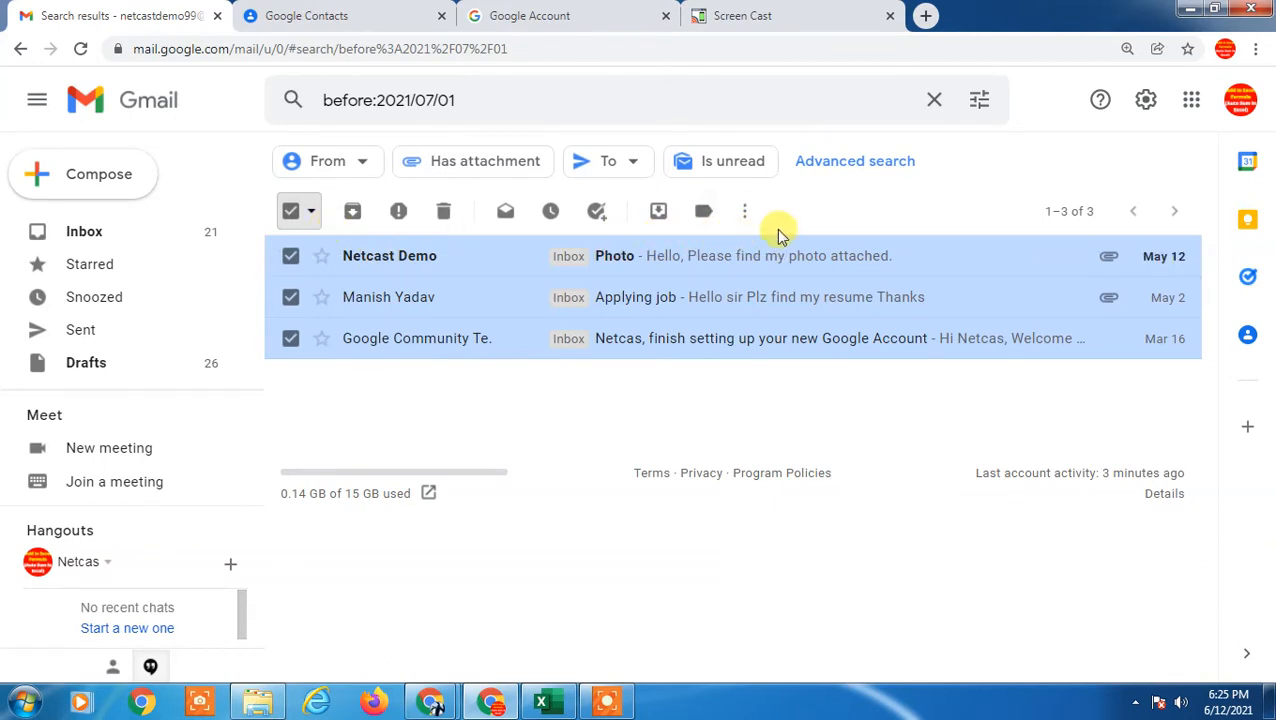
mouse_move(778, 232)
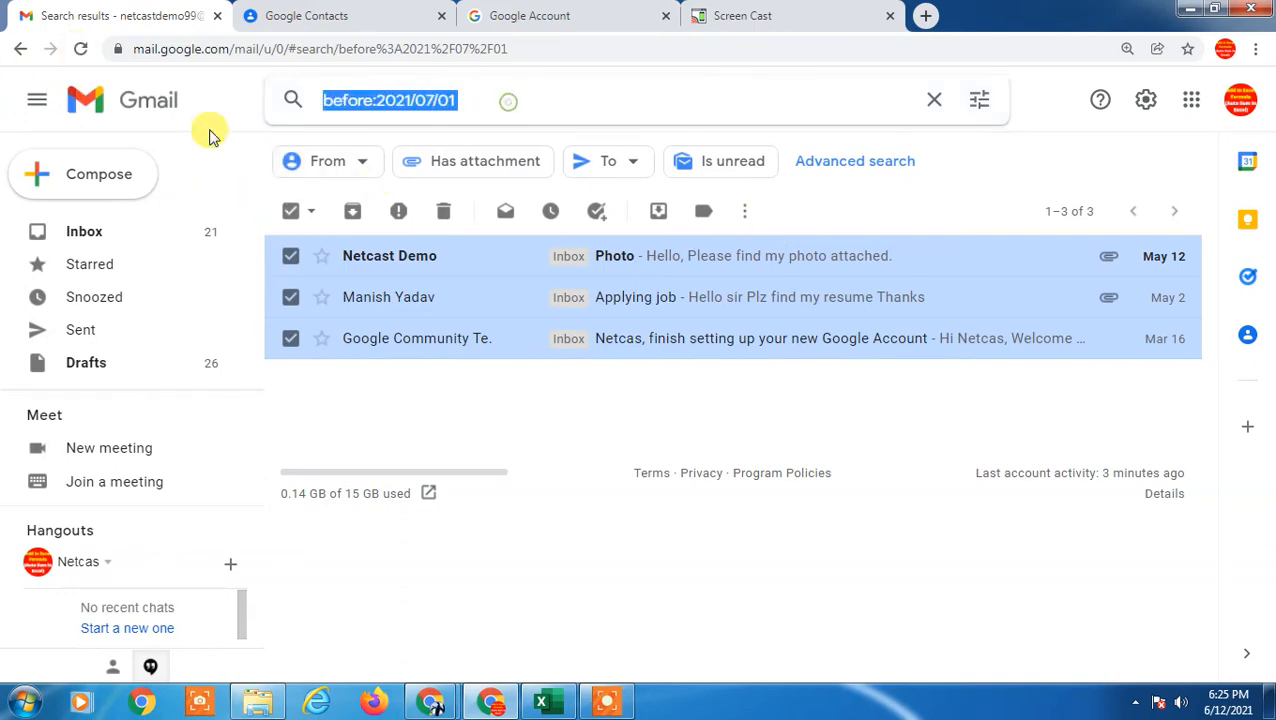
- Return to the Primary inbox and select all 50 conversations on its first page
left_click(932, 100)
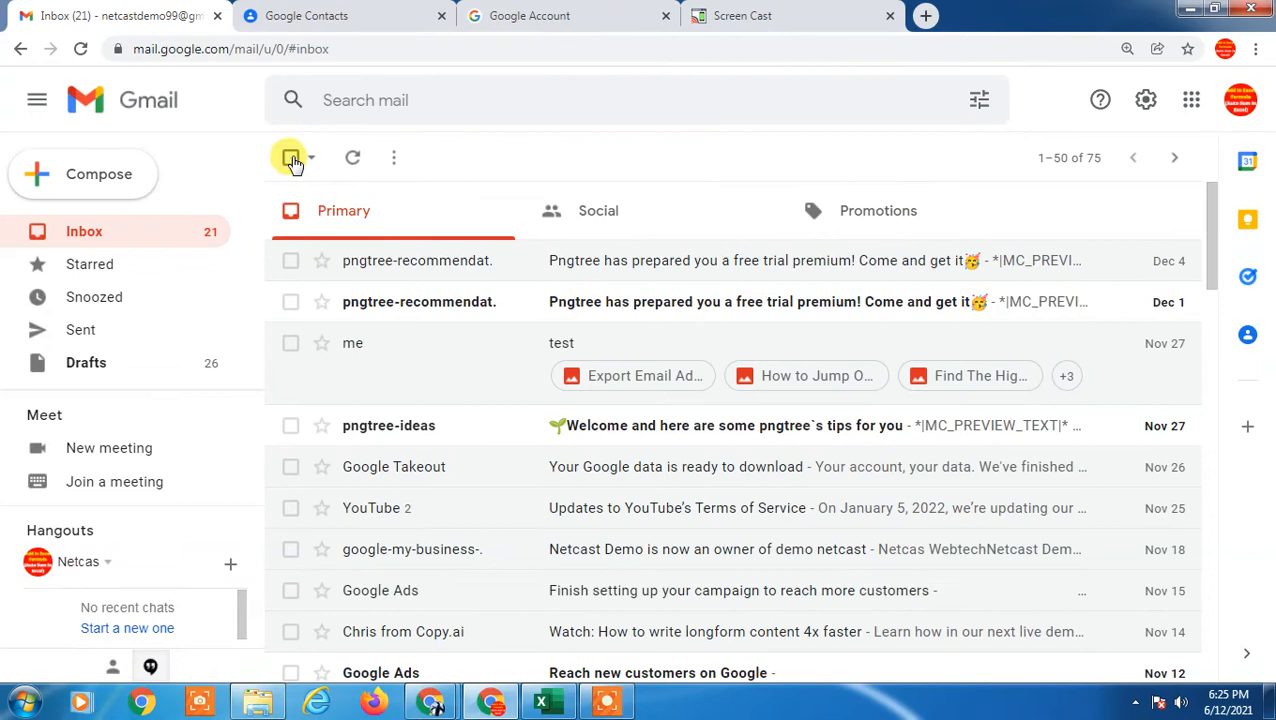
left_click(292, 156)
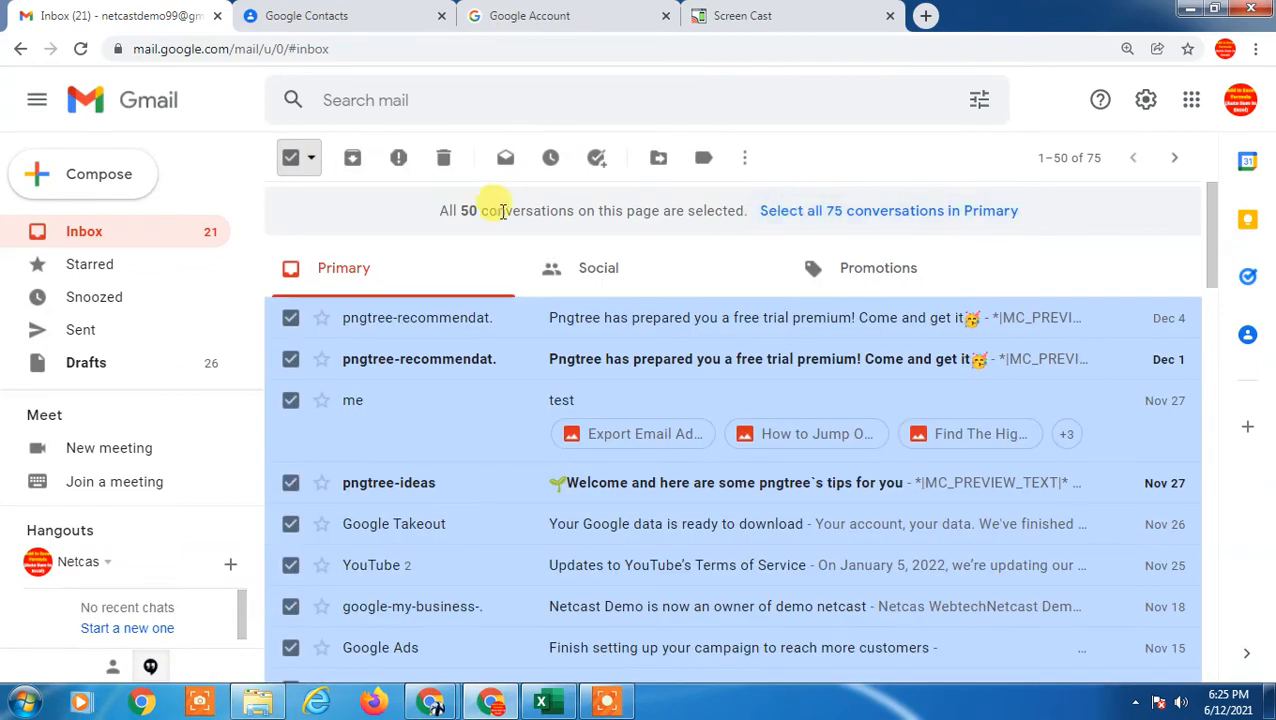
mouse_move(916, 210)
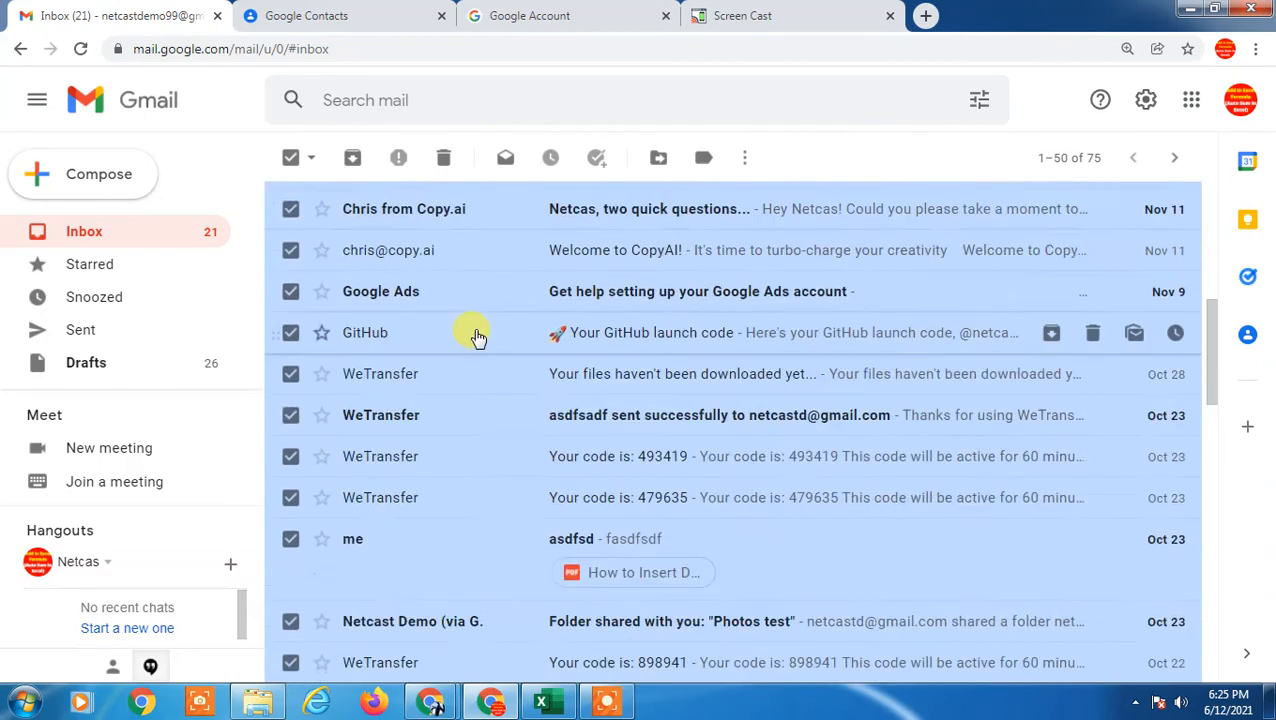
mouse_move(444, 158)
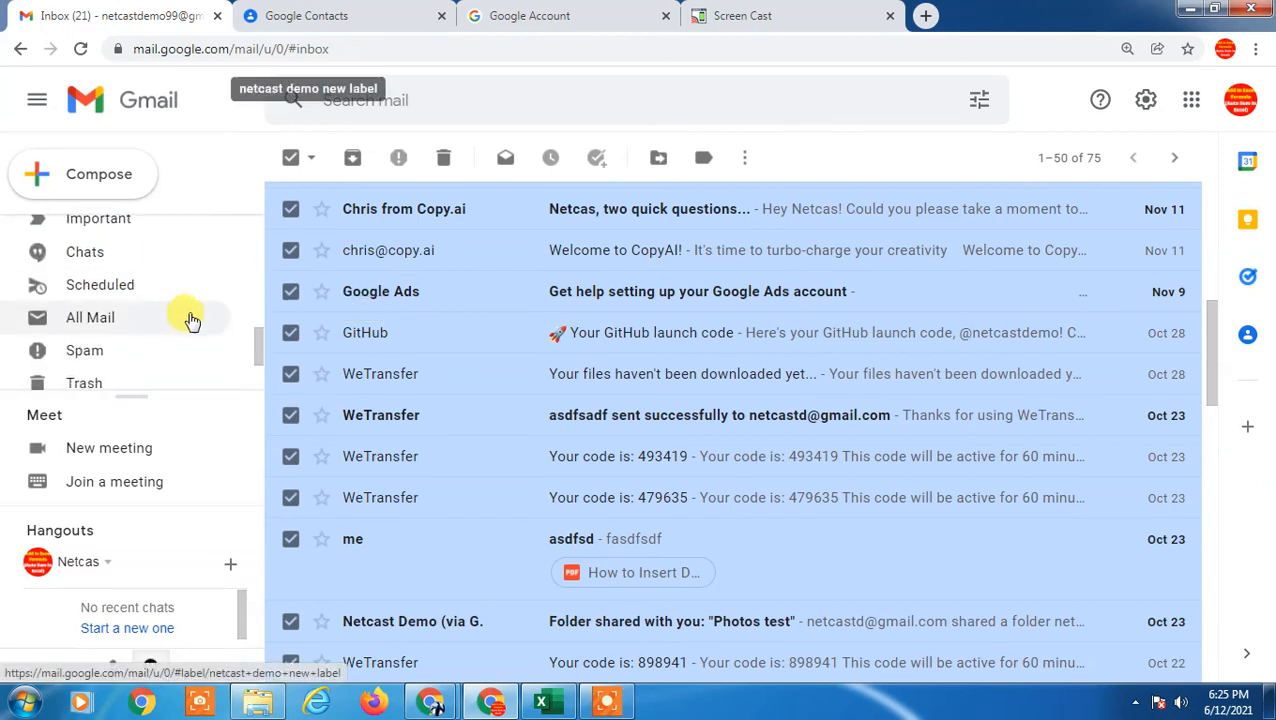
mouse_move(100, 384)
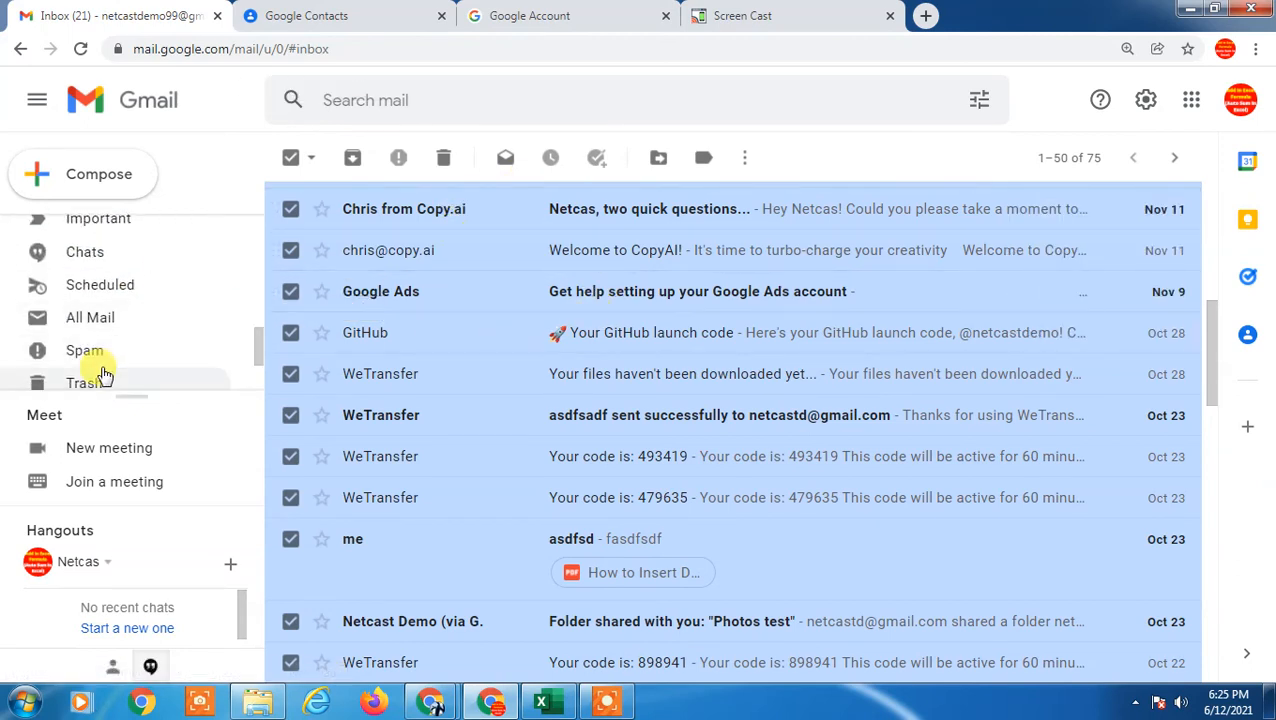
- Show the Trash folder, which is empty
left_click(84, 384)
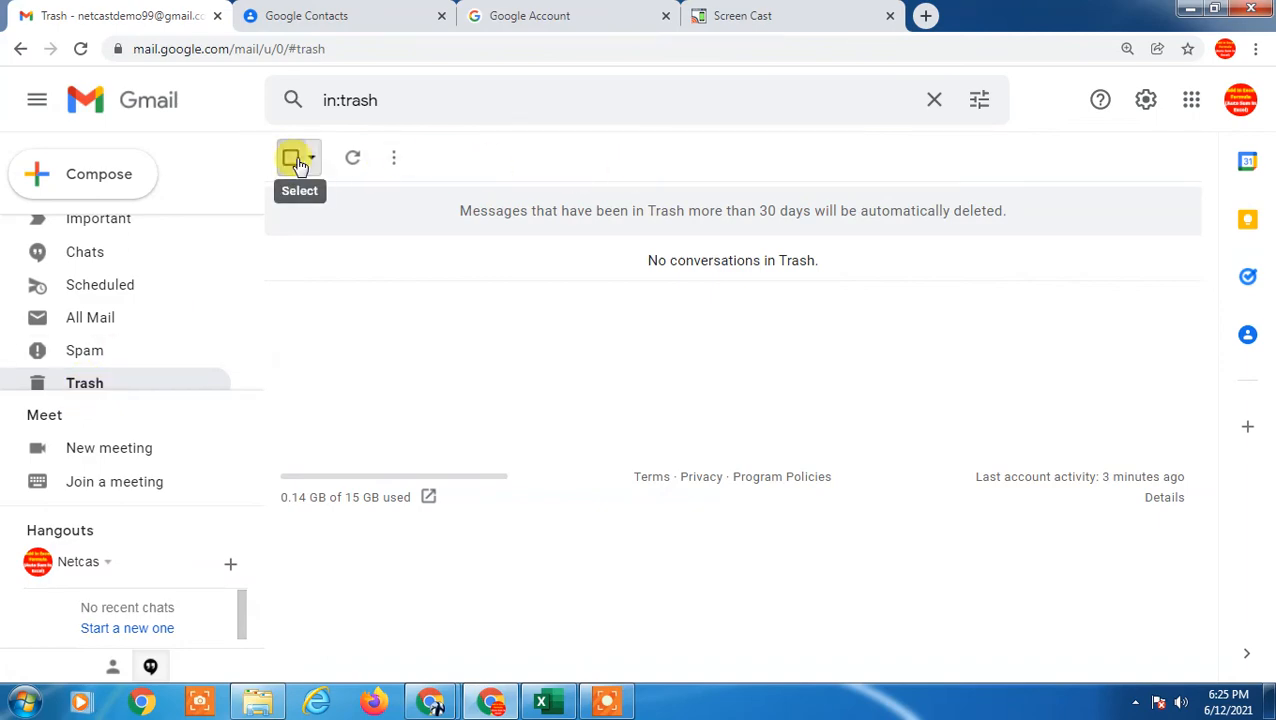
mouse_move(740, 390)
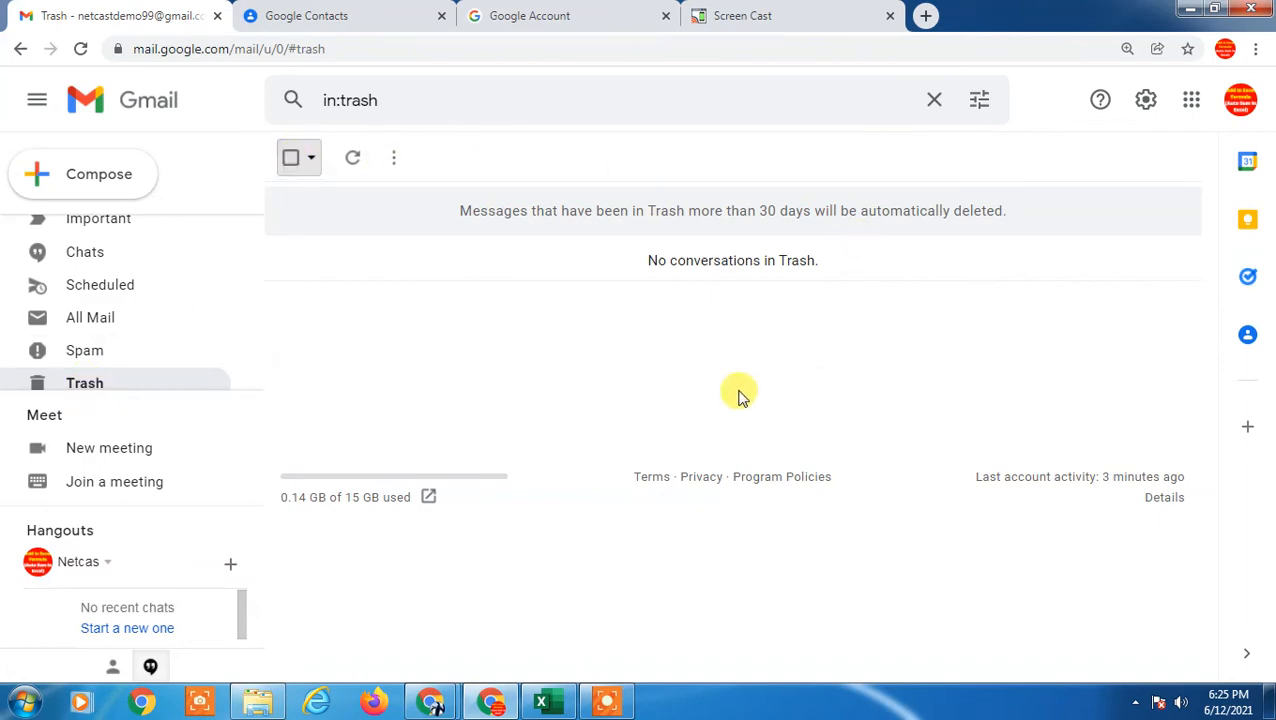